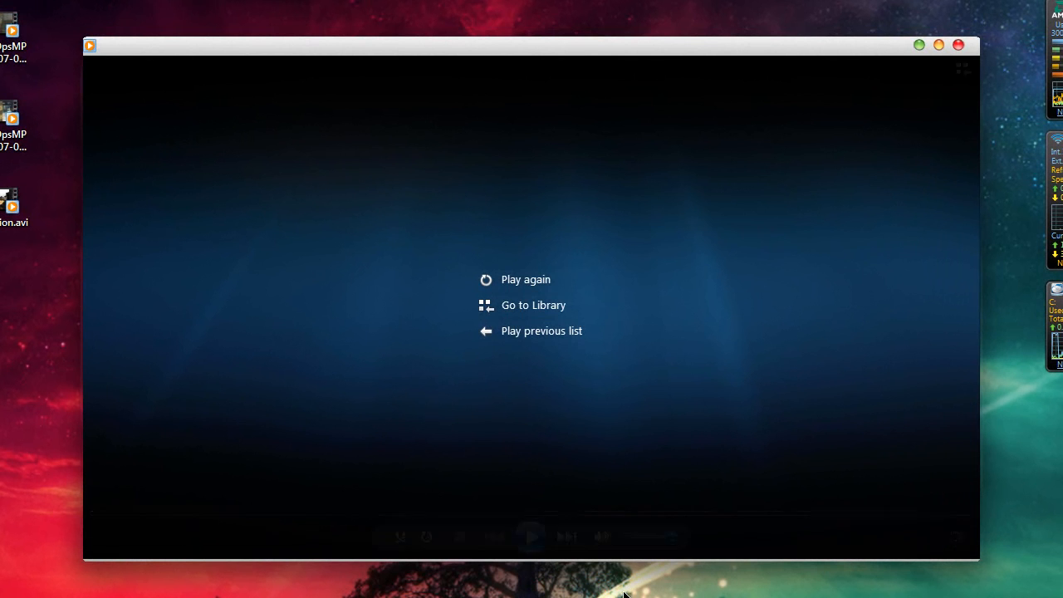
pyautogui.moveTo(531, 560)
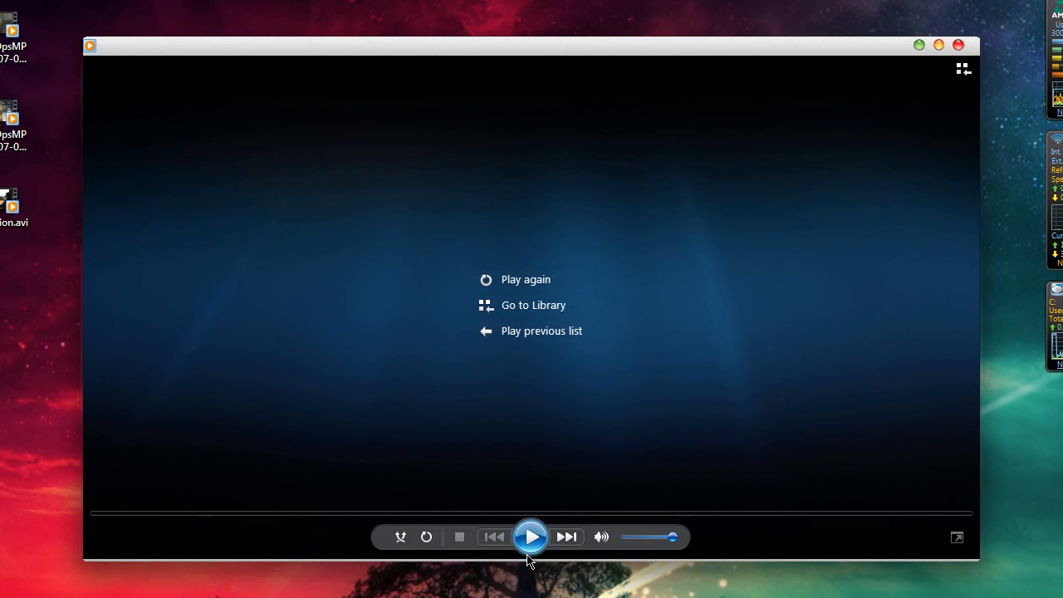
pyautogui.moveTo(862, 381)
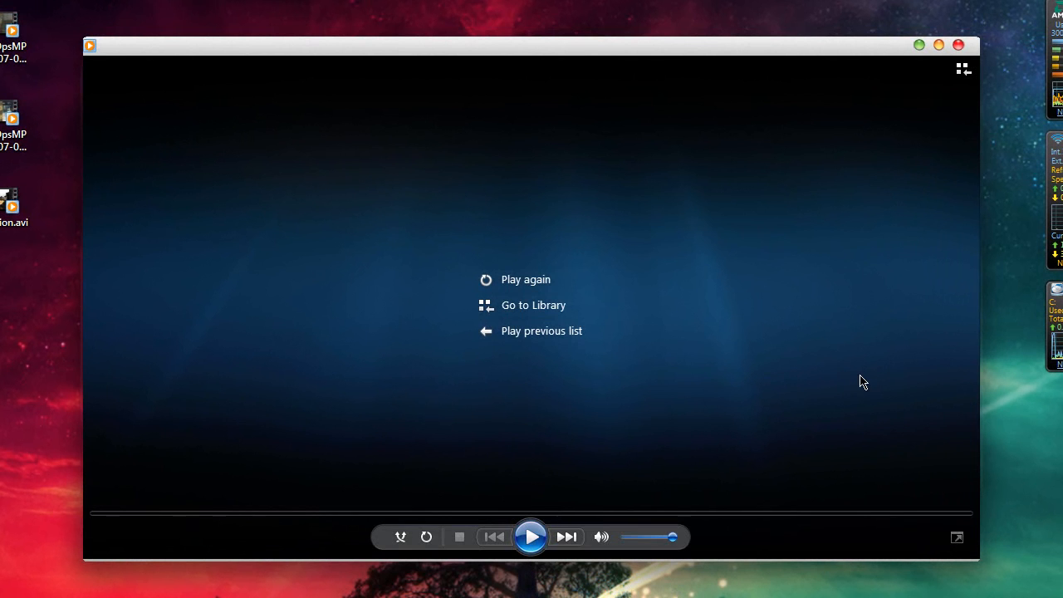
pyautogui.moveTo(625, 342)
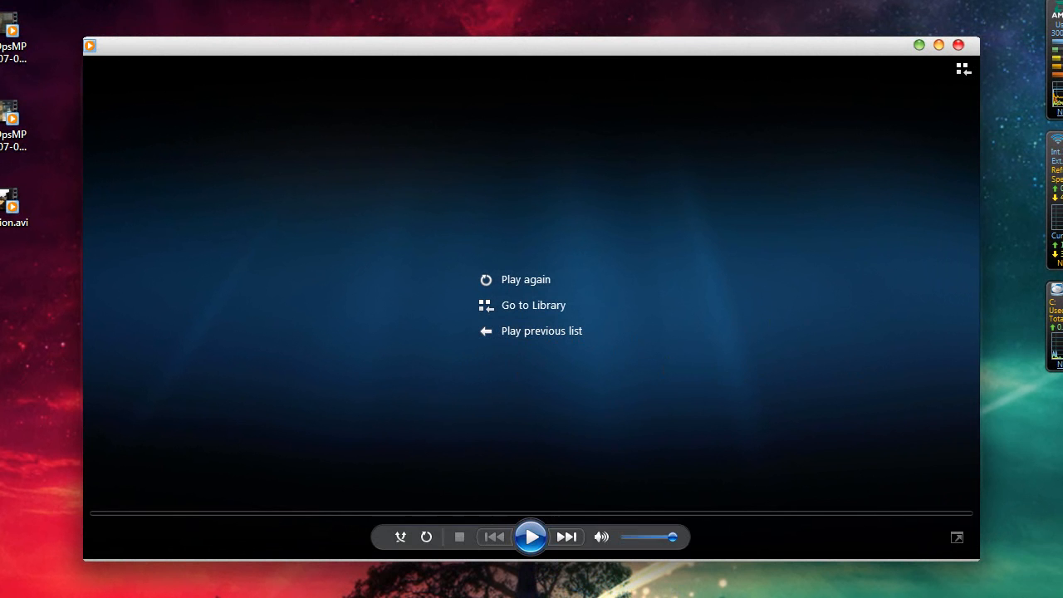
pyautogui.moveTo(1022, 498)
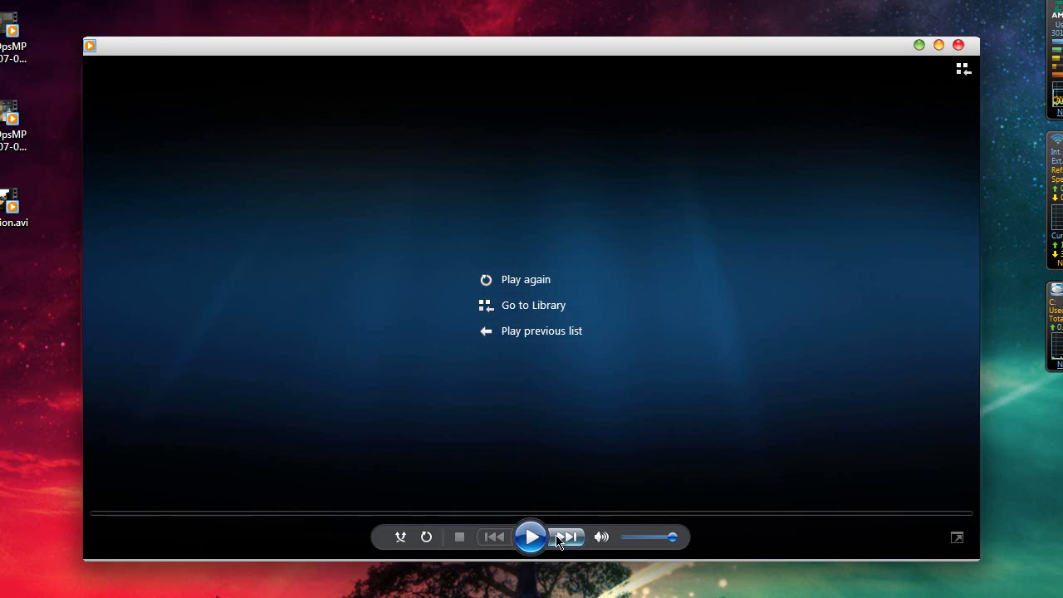
pyautogui.moveTo(531, 537)
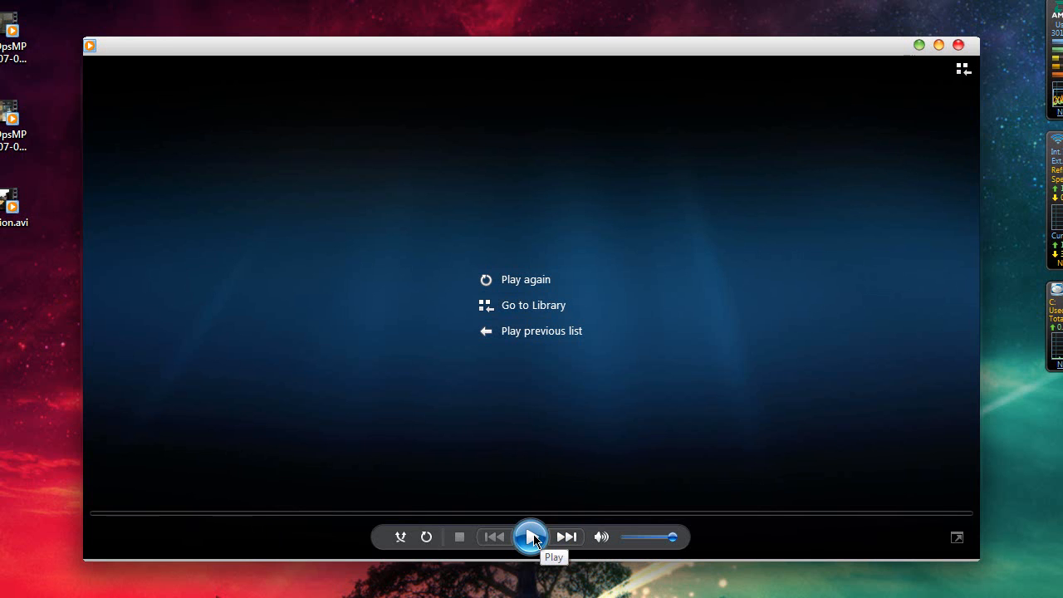
# Play the Transition.avi clip in Windows Media Player
pyautogui.click(530, 536)
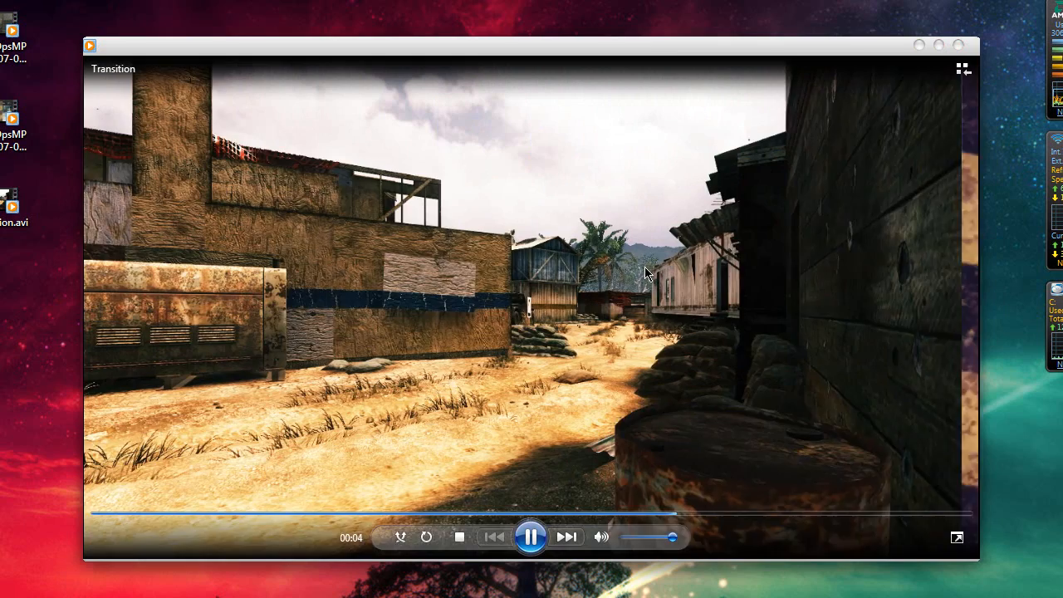
pyautogui.moveTo(625, 371)
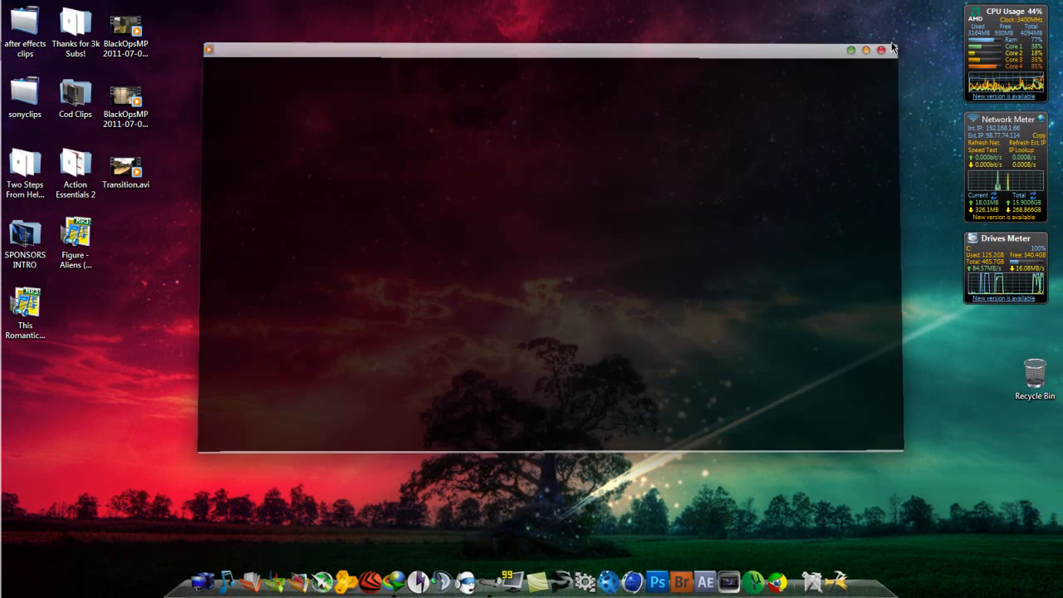
# Import both BlackOpsMP .avi clips from the Desktop, then select the first imported clip
pyautogui.click(875, 49)
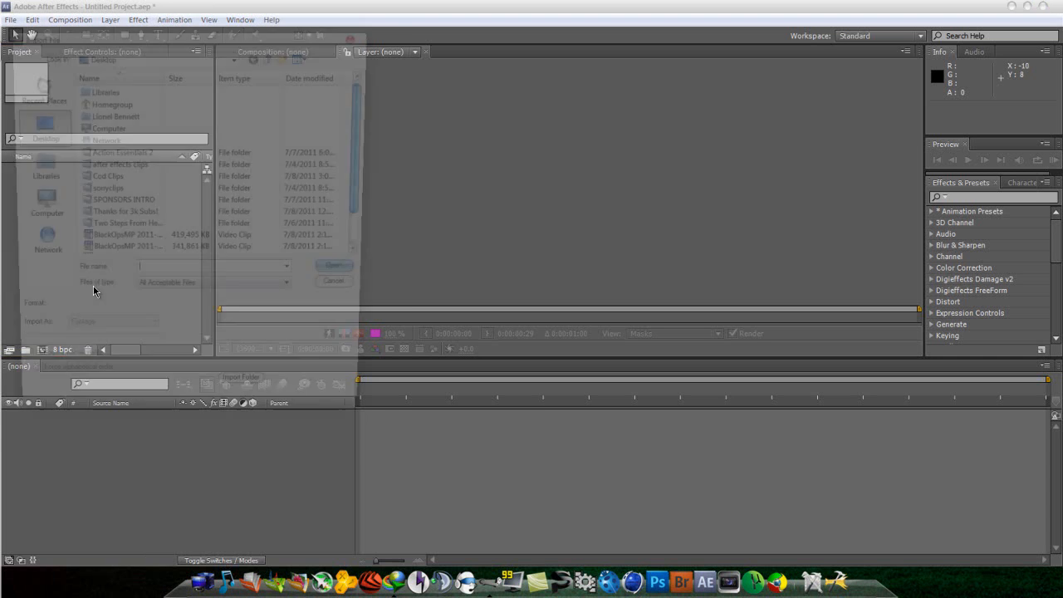
pyautogui.click(121, 240)
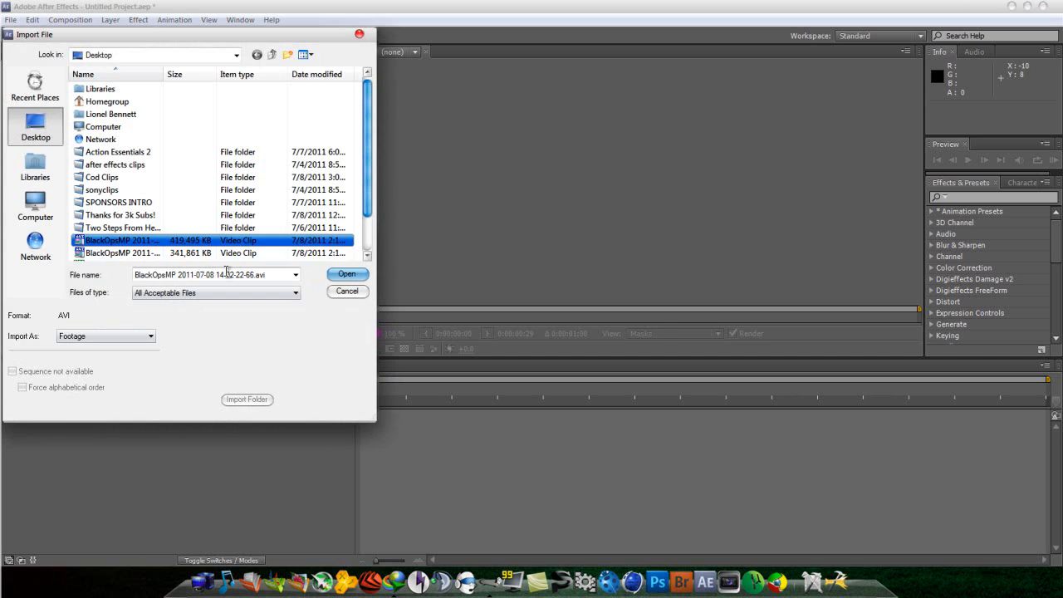
pyautogui.click(346, 274)
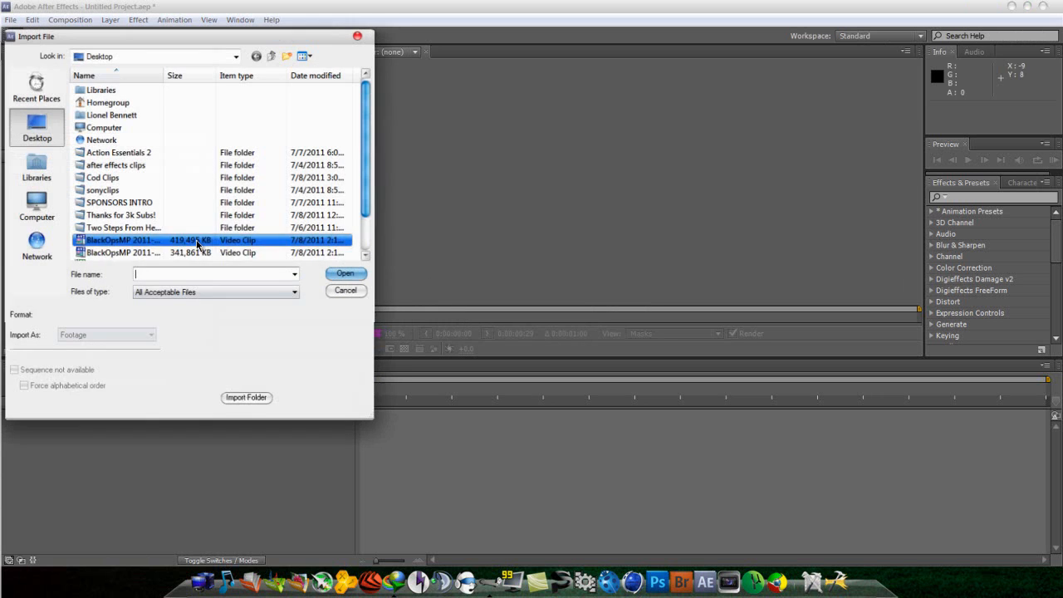
pyautogui.click(345, 273)
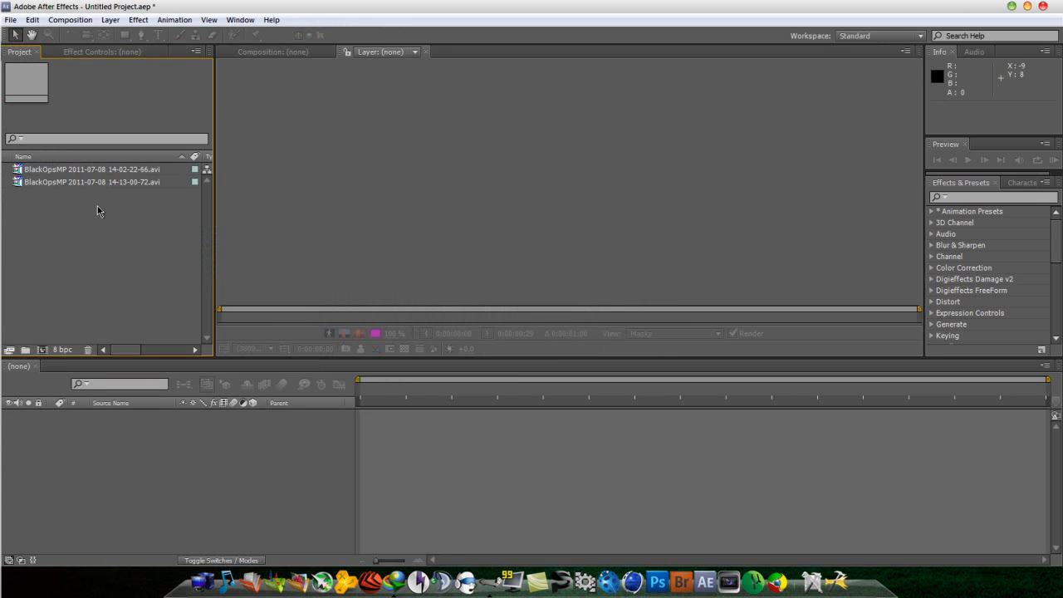
pyautogui.click(91, 174)
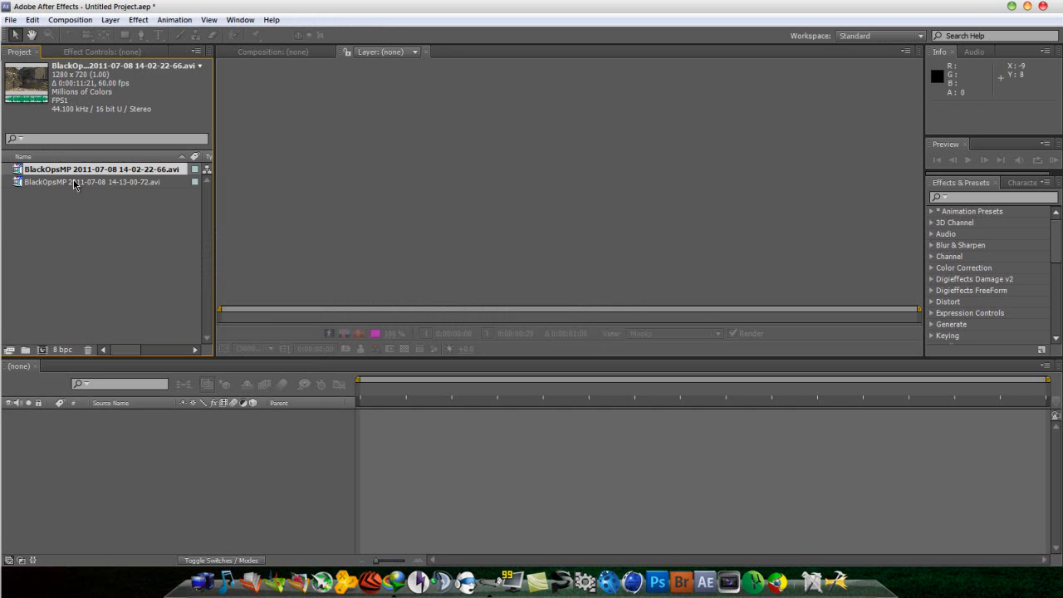
# Select the 14-13-00-72 clip and scrub its composition to around 1:53
pyautogui.click(75, 183)
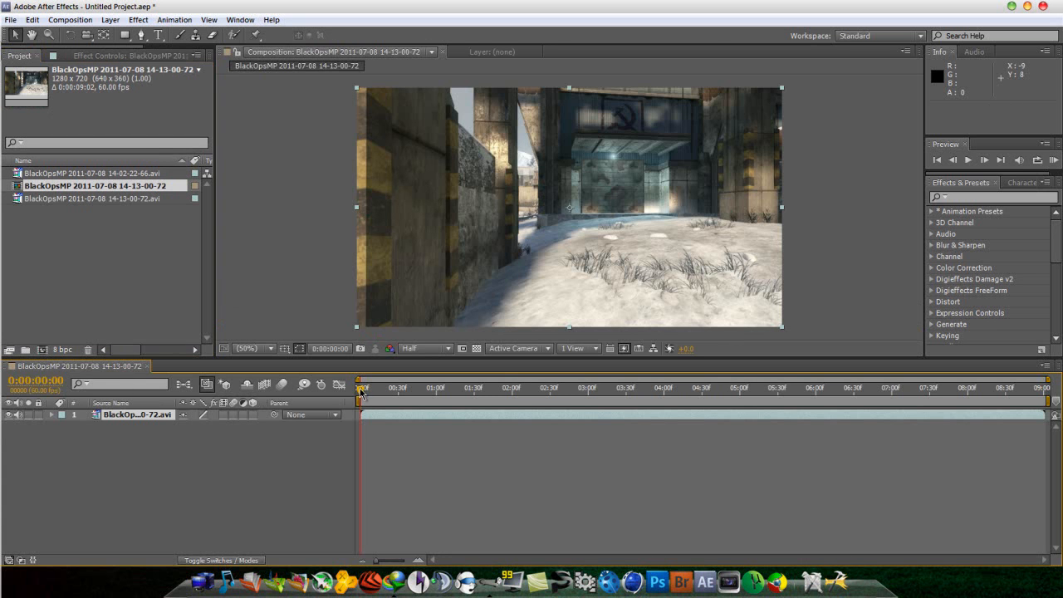
pyautogui.moveTo(359, 388); pyautogui.dragTo(402, 388)
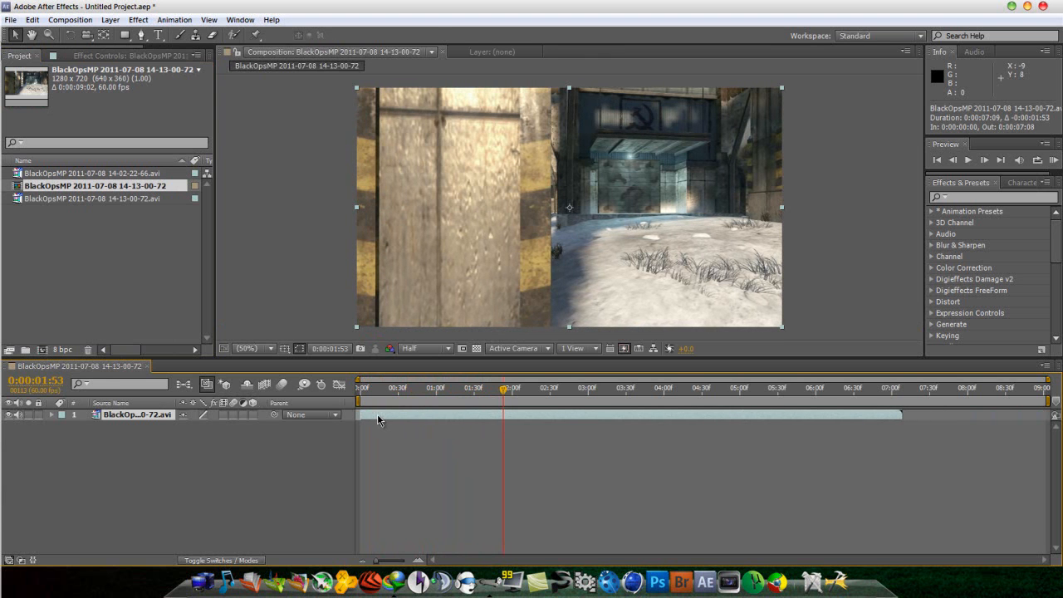
# Apply Curves to the BlackOpsMP layer, bend the RGB curve, and choose the Blue channel
pyautogui.click(141, 20)
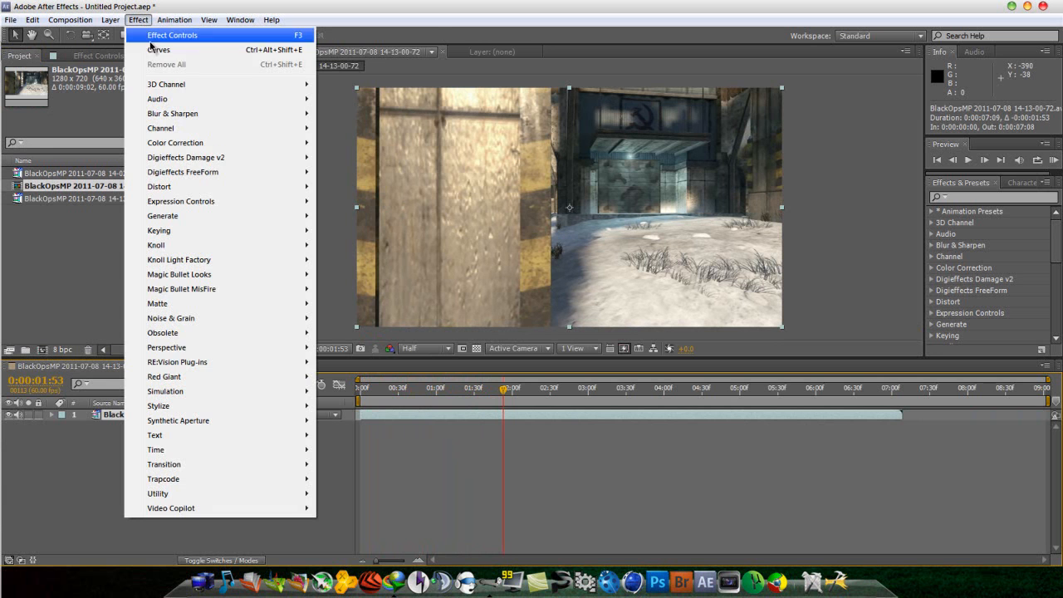
pyautogui.moveTo(174, 141)
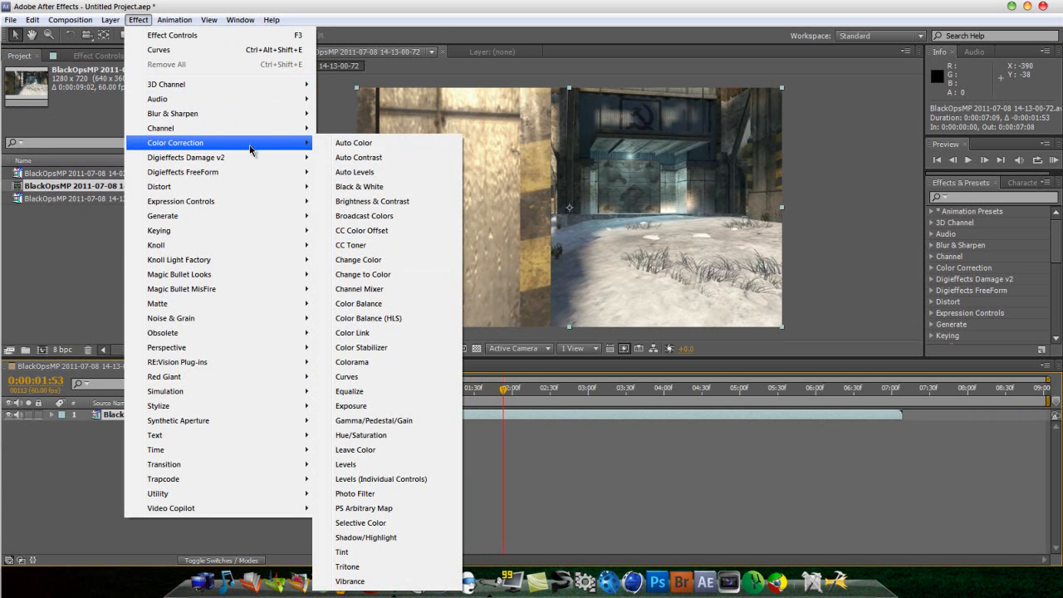
pyautogui.click(346, 376)
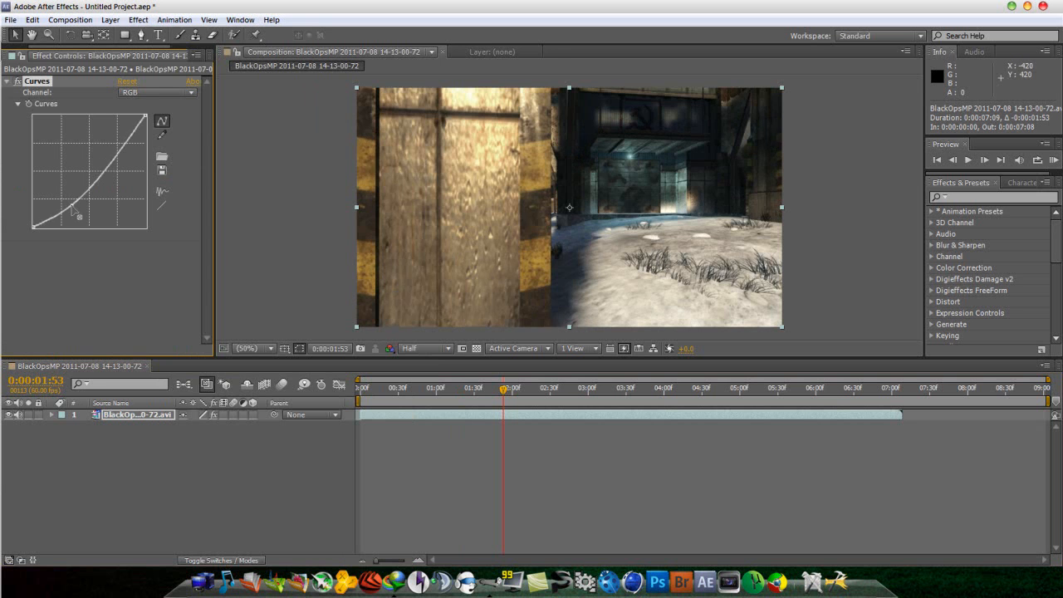
pyautogui.moveTo(79, 212); pyautogui.dragTo(120, 156)
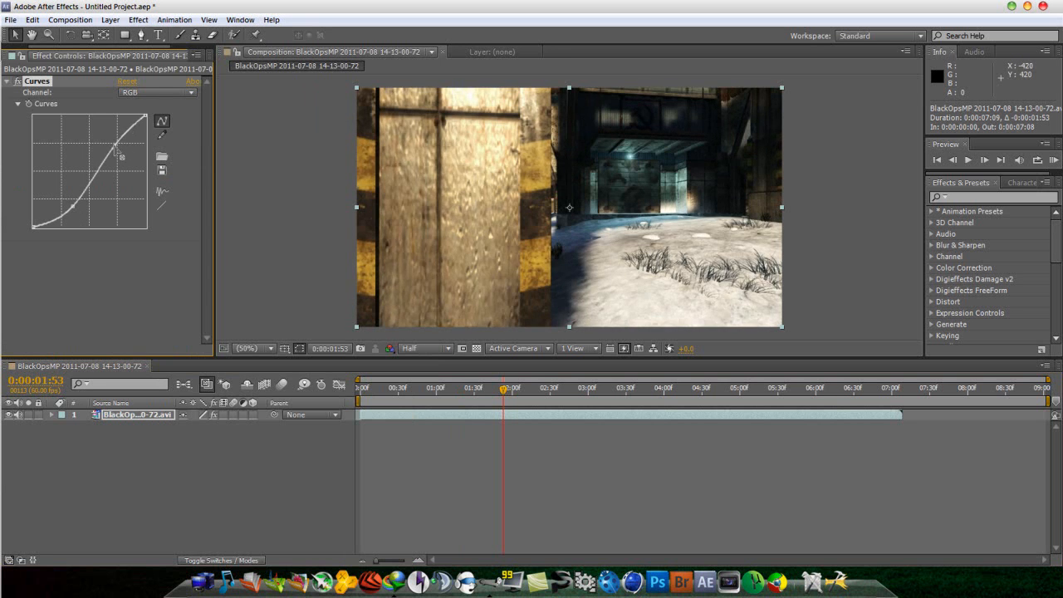
pyautogui.click(162, 94)
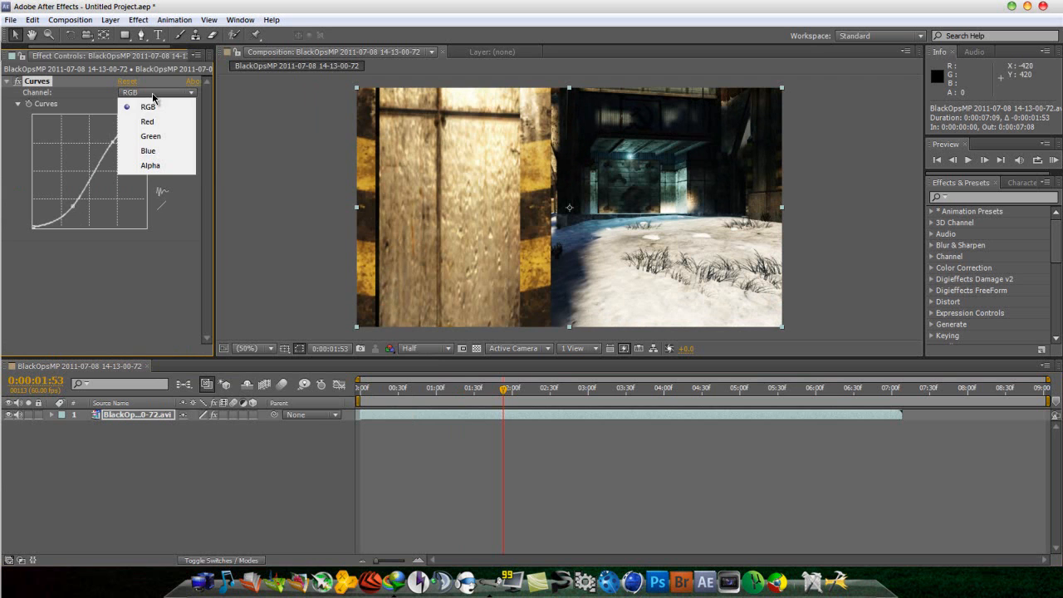
pyautogui.moveTo(148, 151)
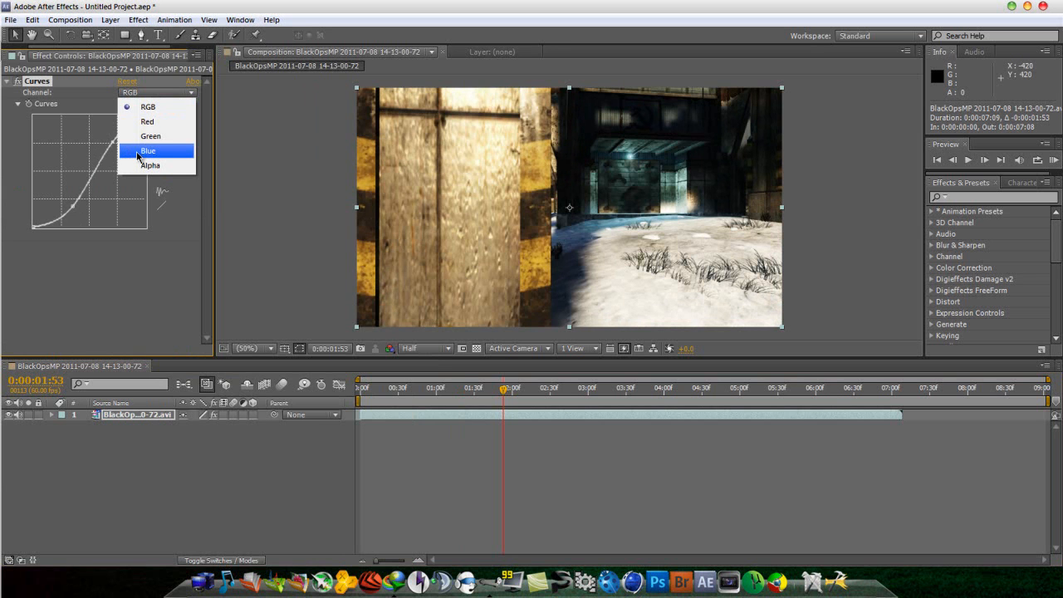
pyautogui.moveTo(147, 122)
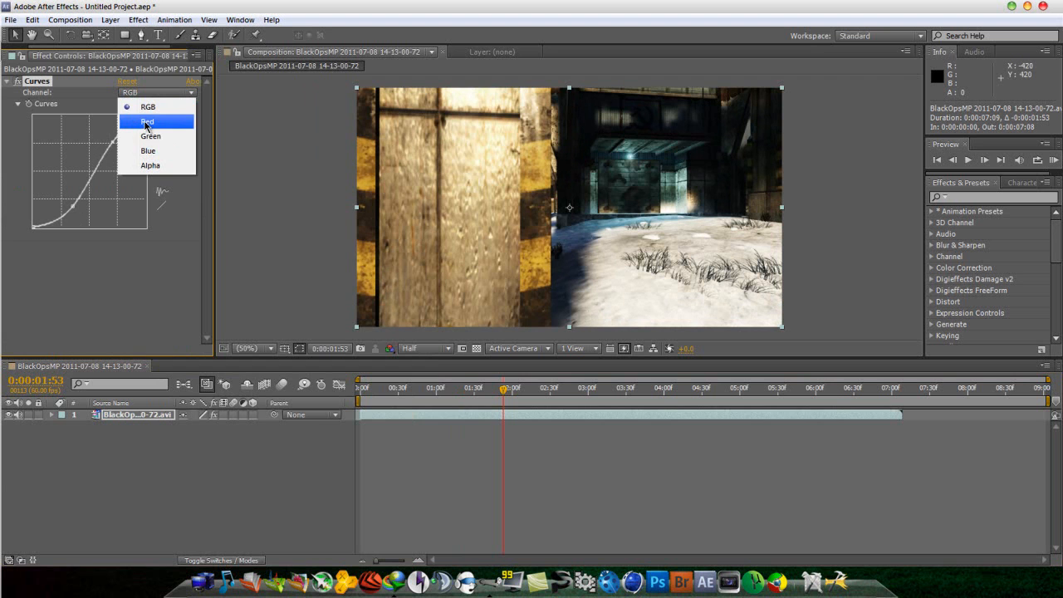
pyautogui.click(147, 151)
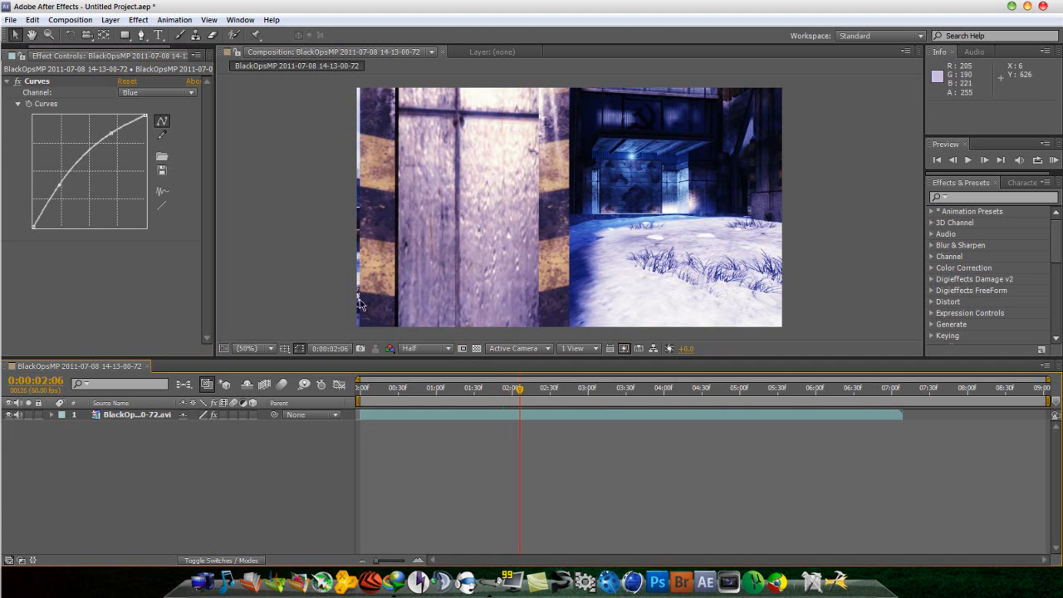
pyautogui.moveTo(442, 277)
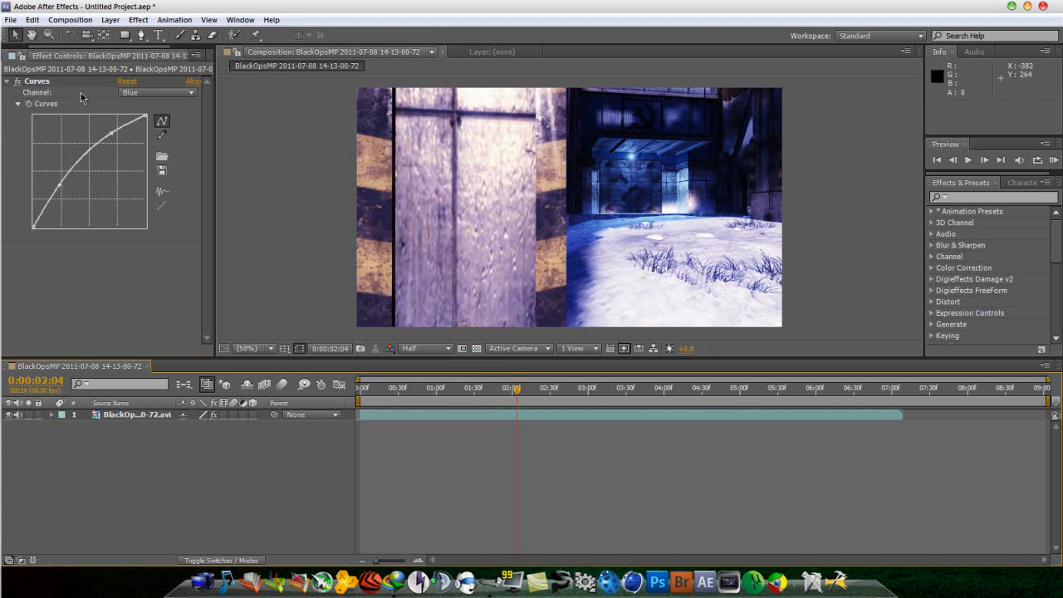
# Split the layer at 2:04, add a Position keyframe, and scrub forward
pyautogui.click(34, 18)
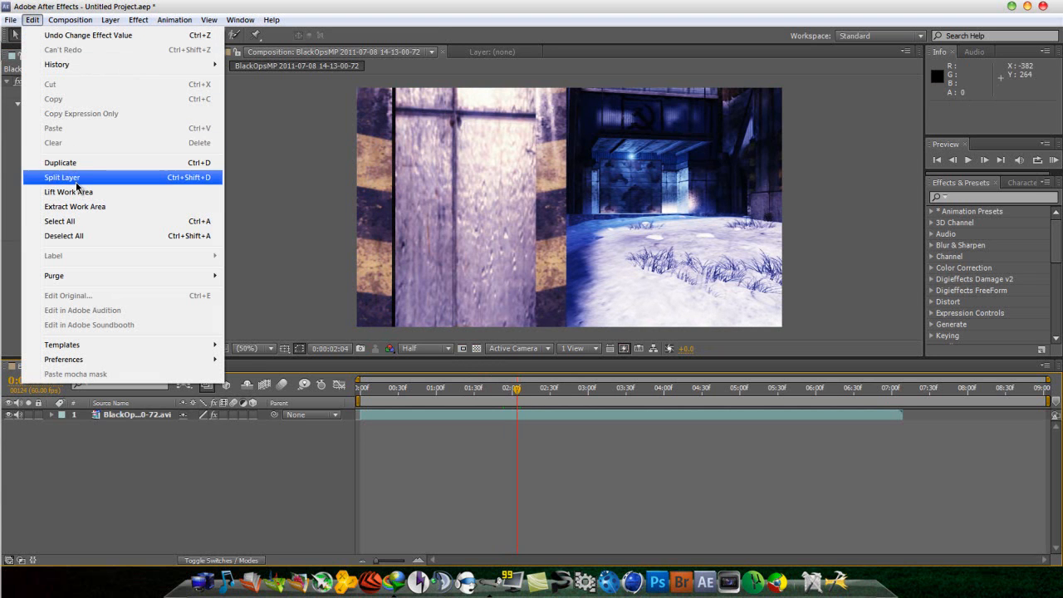
pyautogui.click(61, 177)
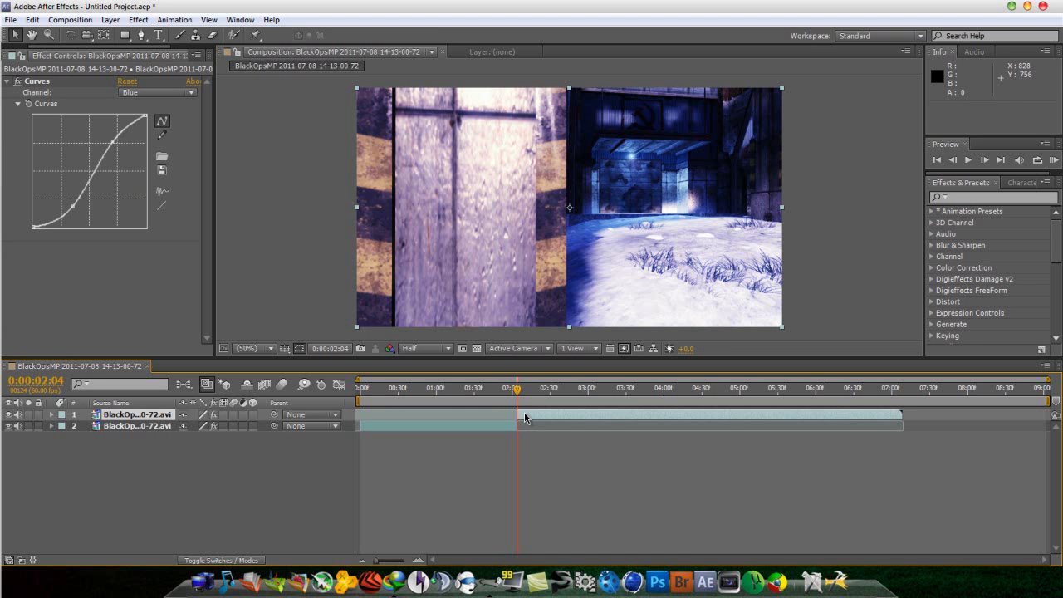
pyautogui.rightClick(527, 418)
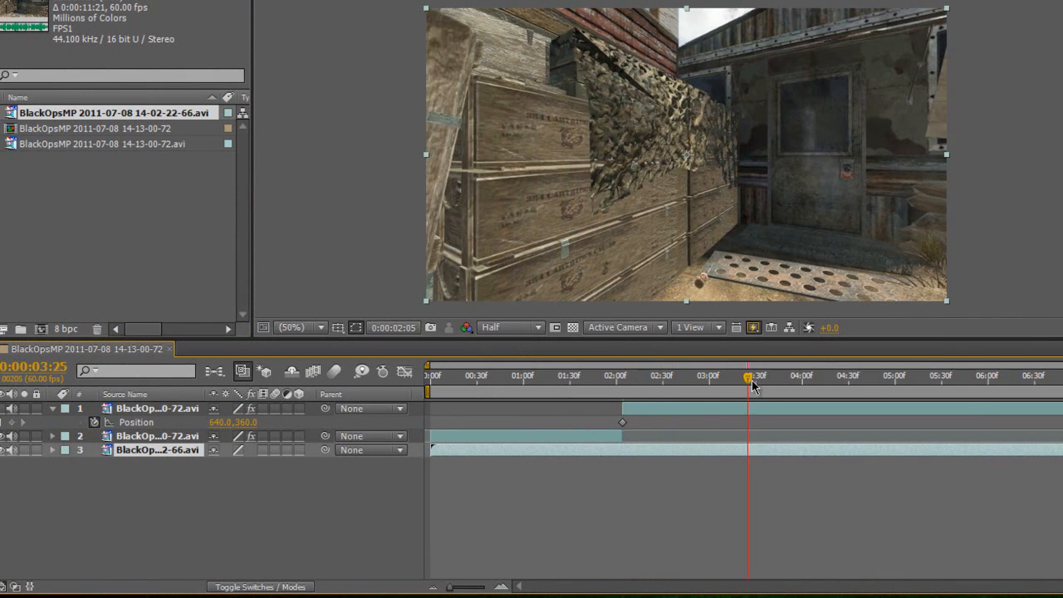
pyautogui.moveTo(748, 379); pyautogui.dragTo(983, 379)
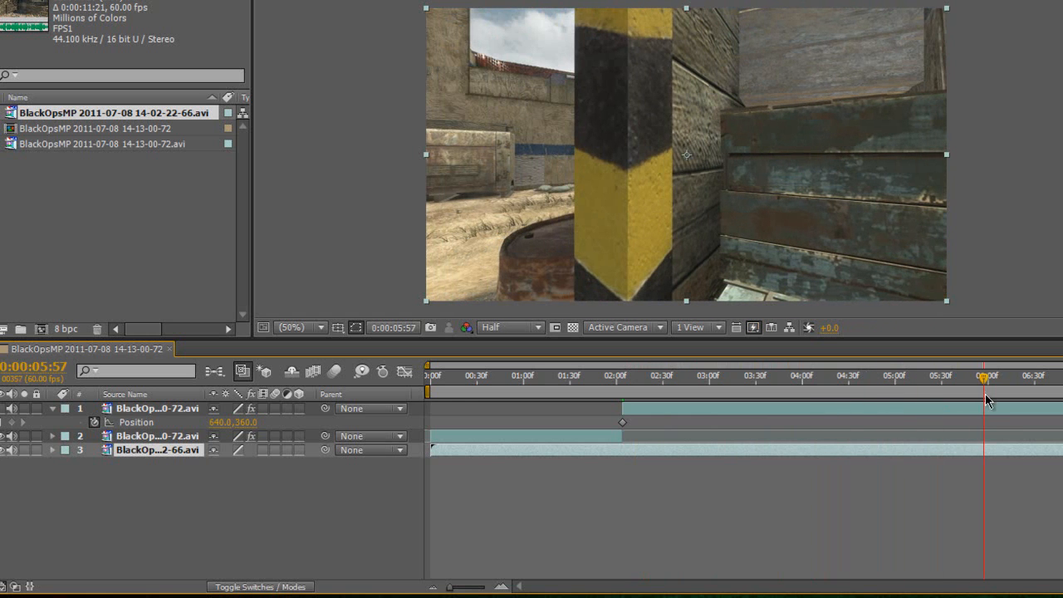
pyautogui.moveTo(591, 298)
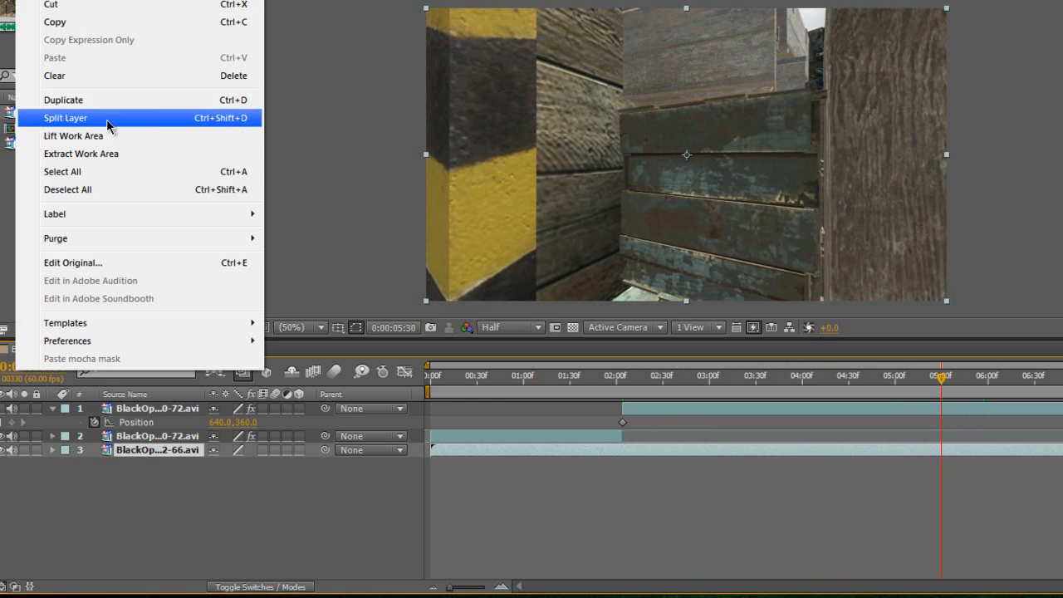
pyautogui.click(65, 117)
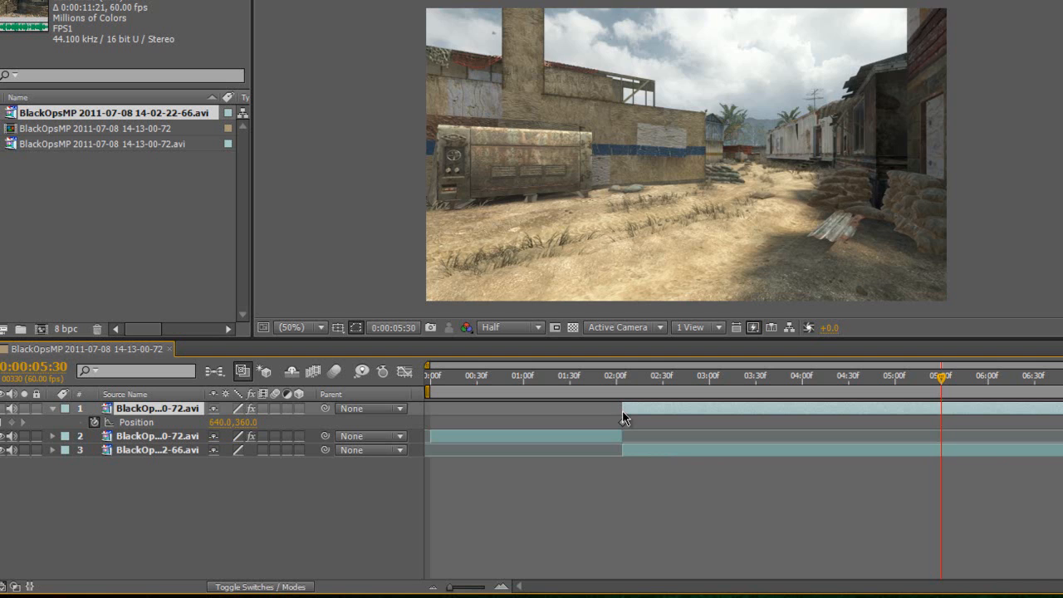
pyautogui.click(622, 375)
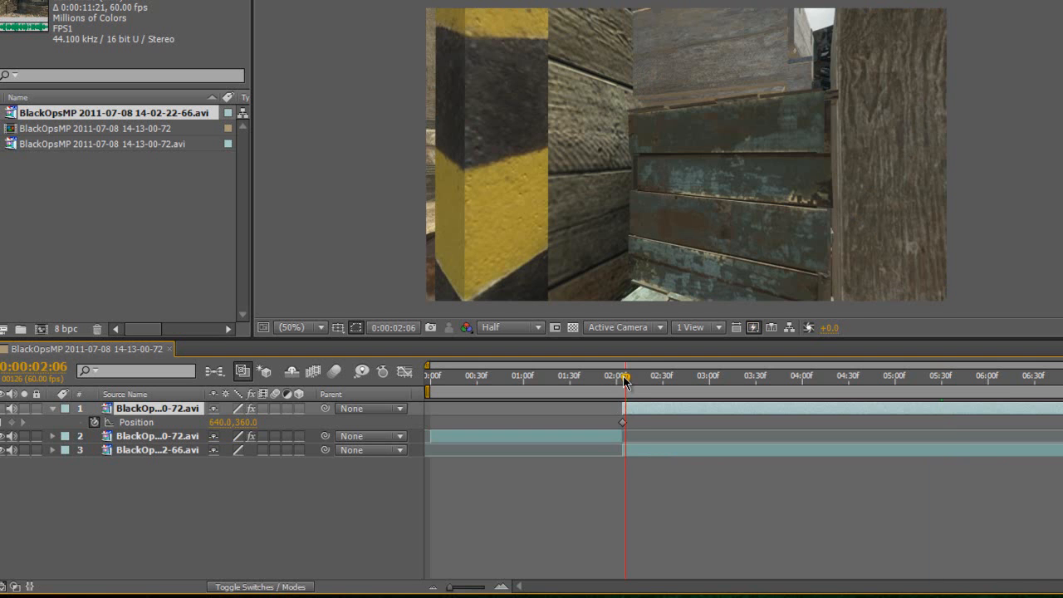
pyautogui.moveTo(625, 382); pyautogui.dragTo(610, 382)
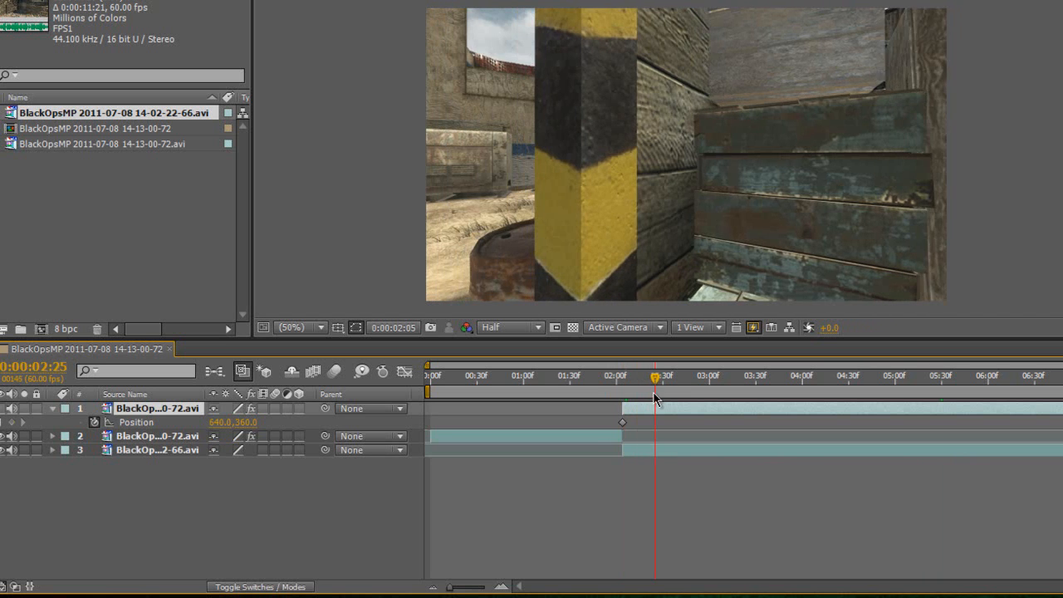
pyautogui.click(662, 392)
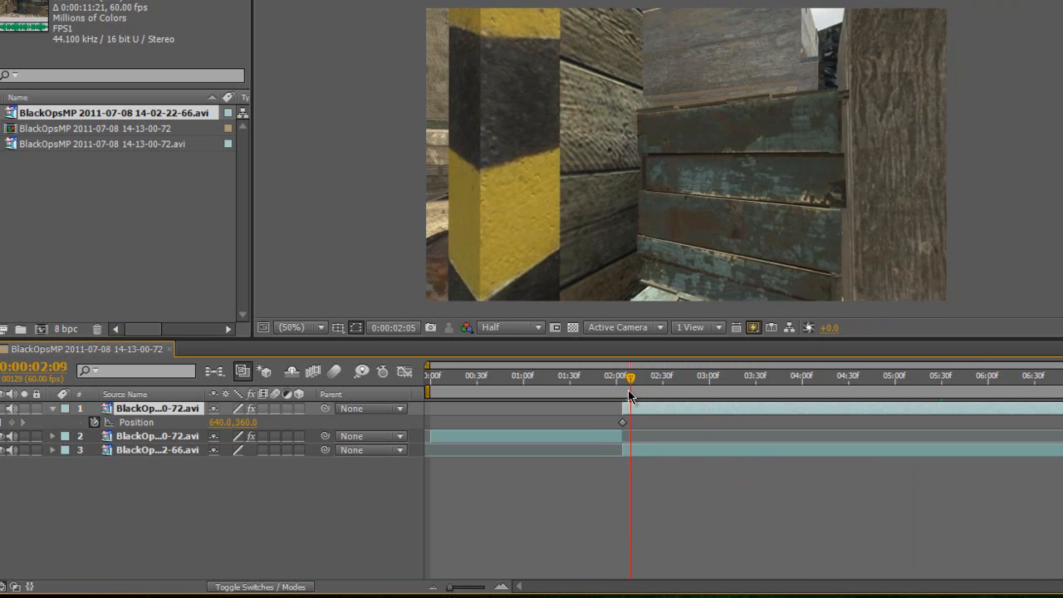
pyautogui.click(730, 376)
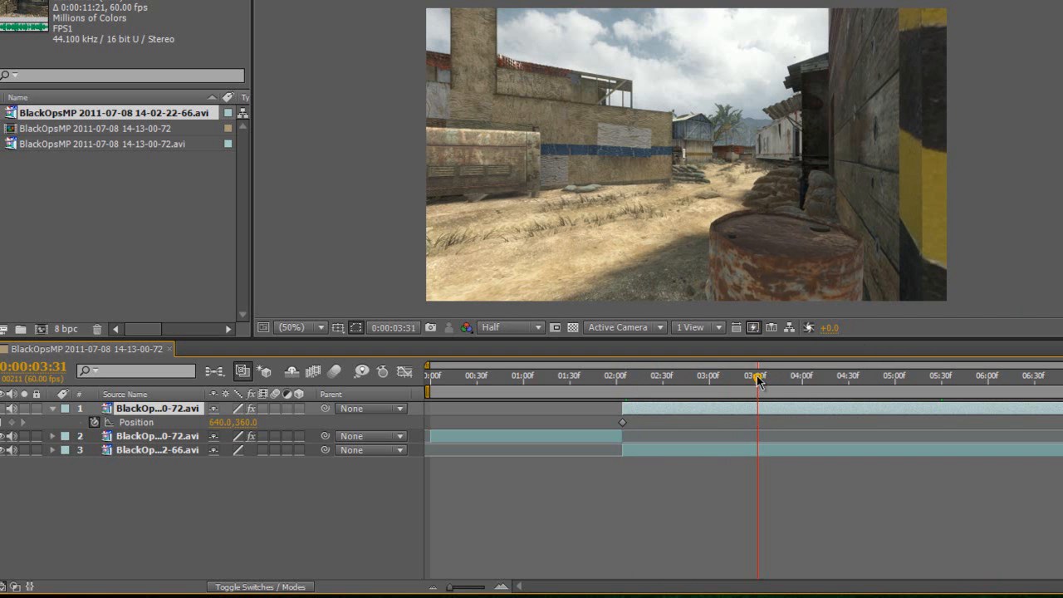
pyautogui.click(757, 377)
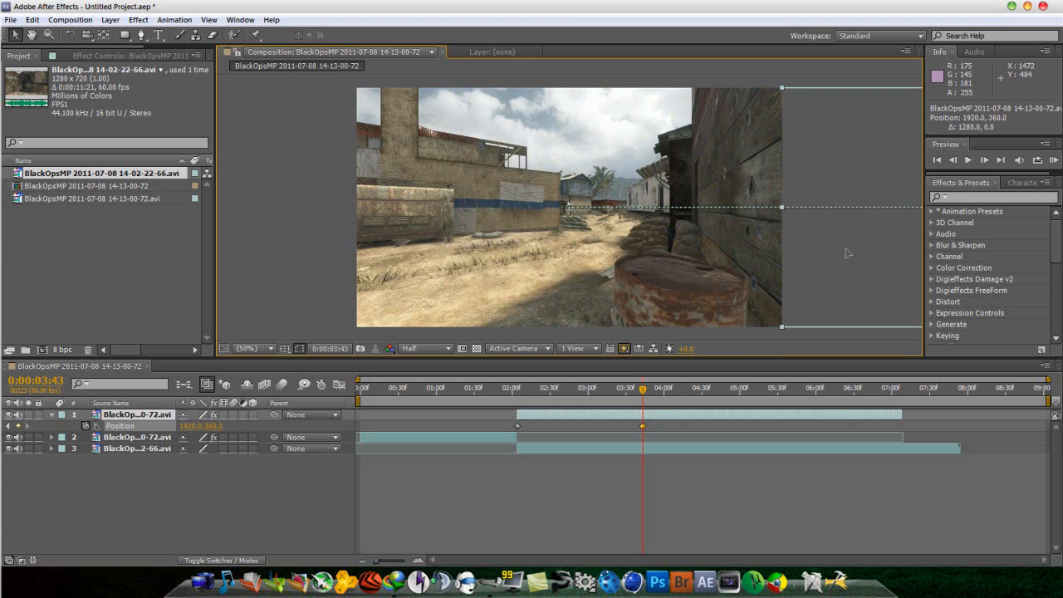
pyautogui.moveTo(840, 260)
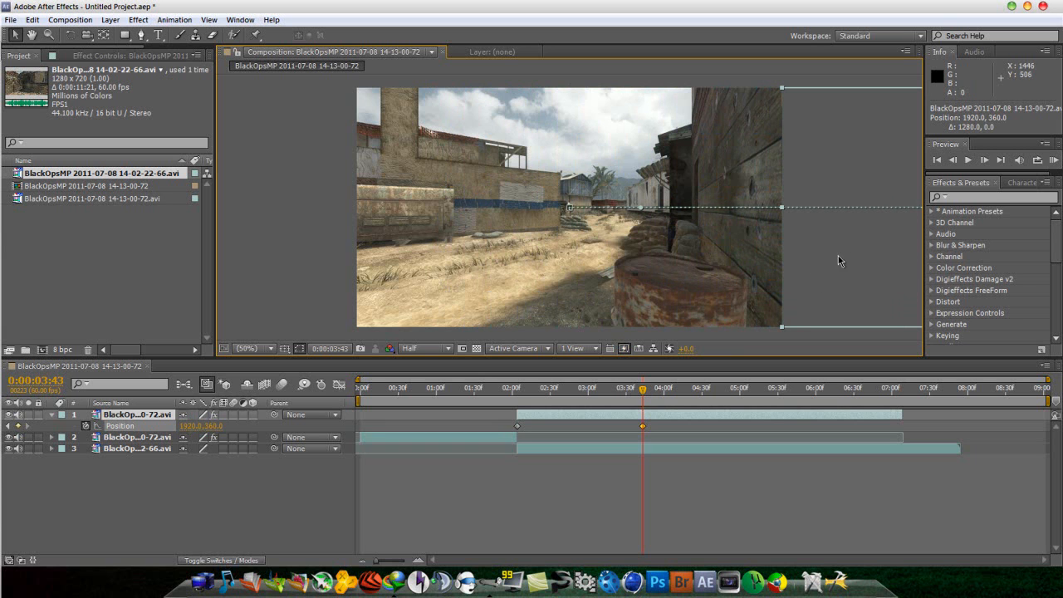
pyautogui.moveTo(641, 396)
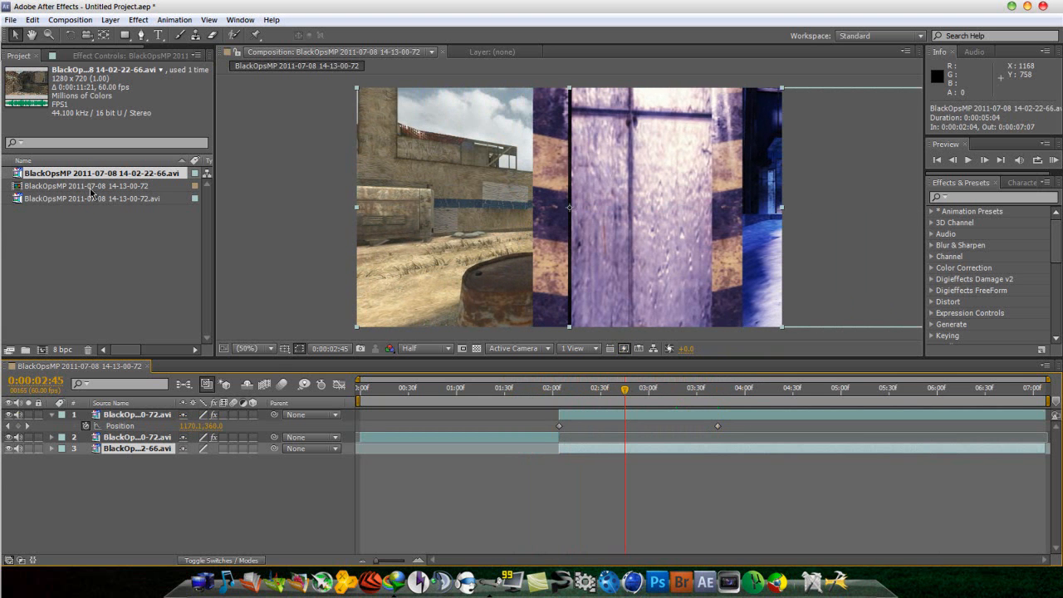
# Grade the 14-02-22-66 clip with Curves: an RGB S-curve and a raised Red channel
pyautogui.click(138, 14)
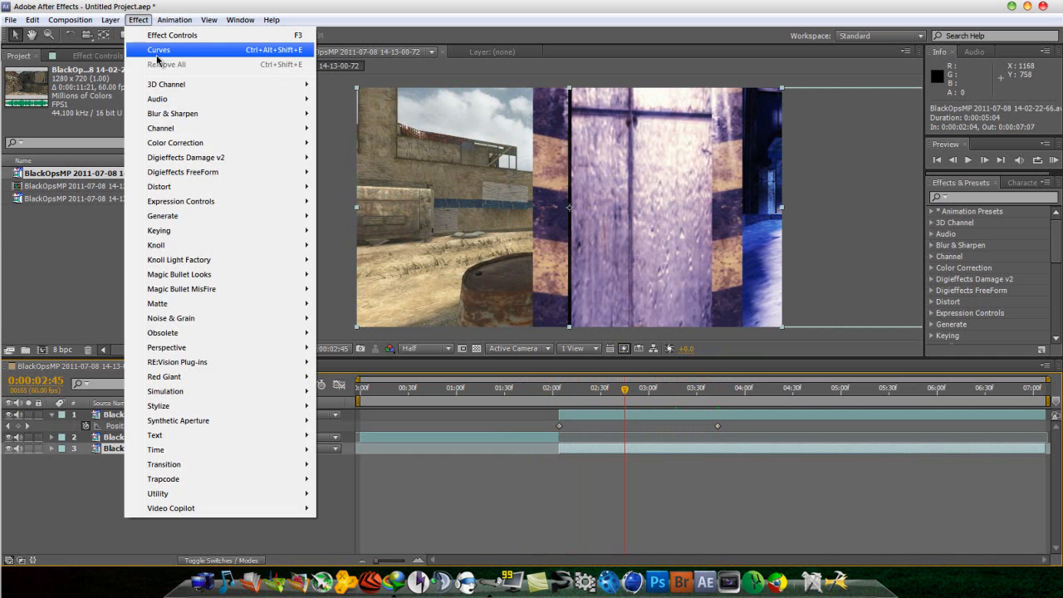
pyautogui.moveTo(175, 142)
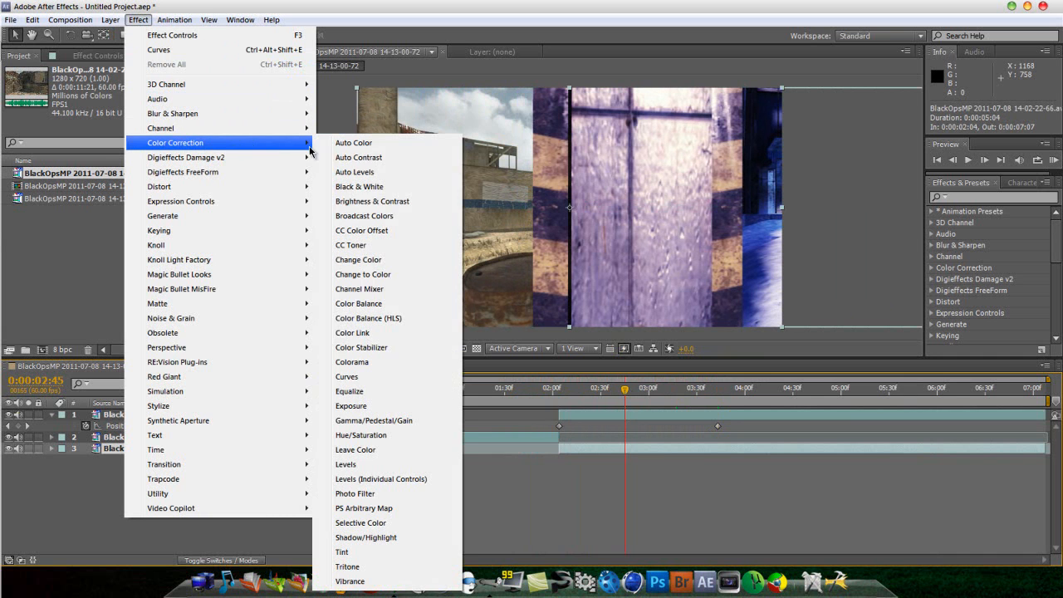
pyautogui.click(346, 376)
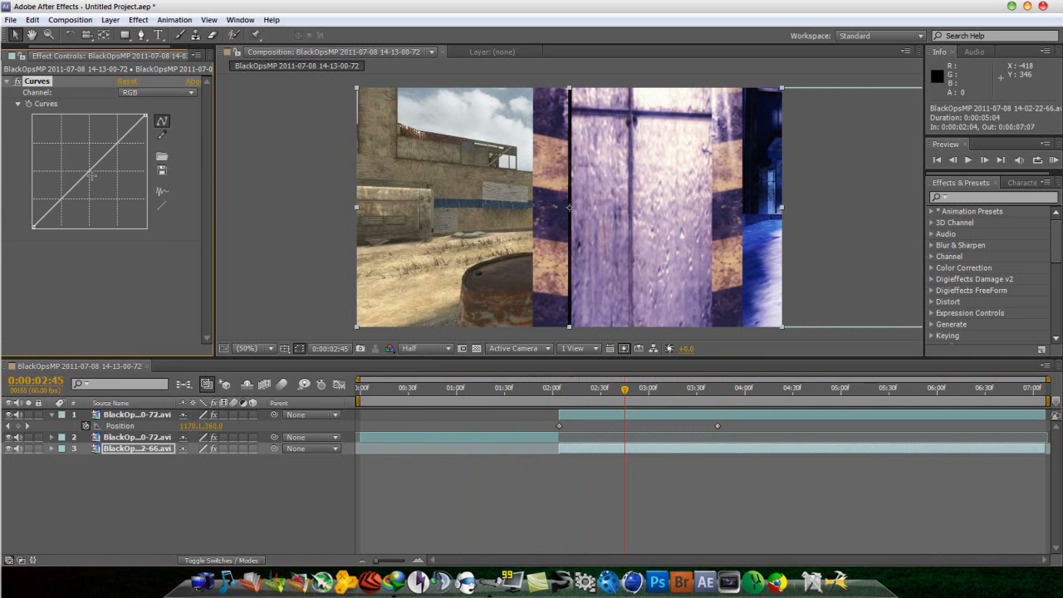
pyautogui.moveTo(90, 176); pyautogui.dragTo(79, 210)
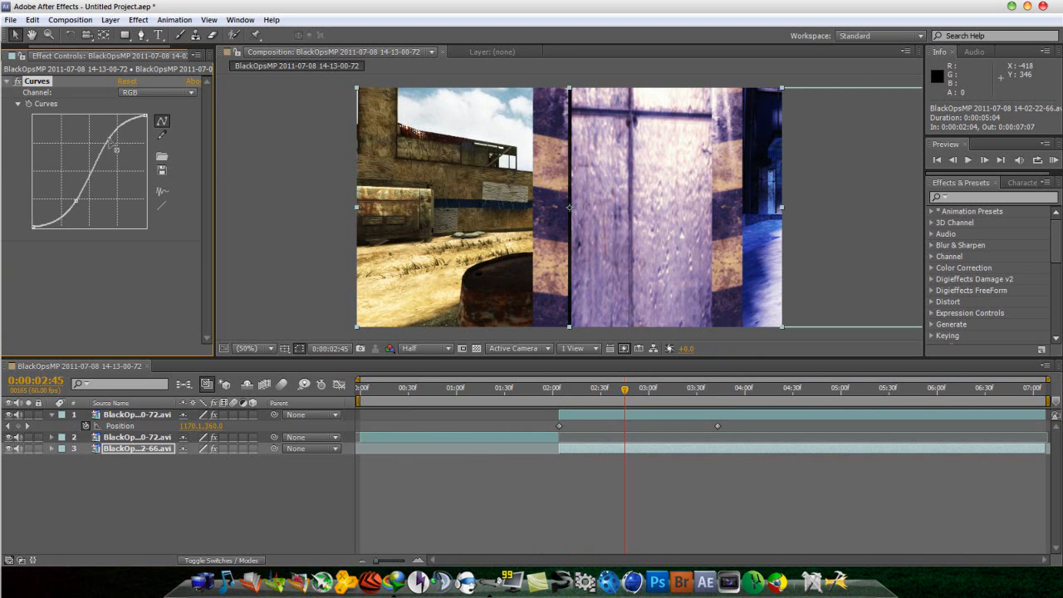
pyautogui.click(163, 93)
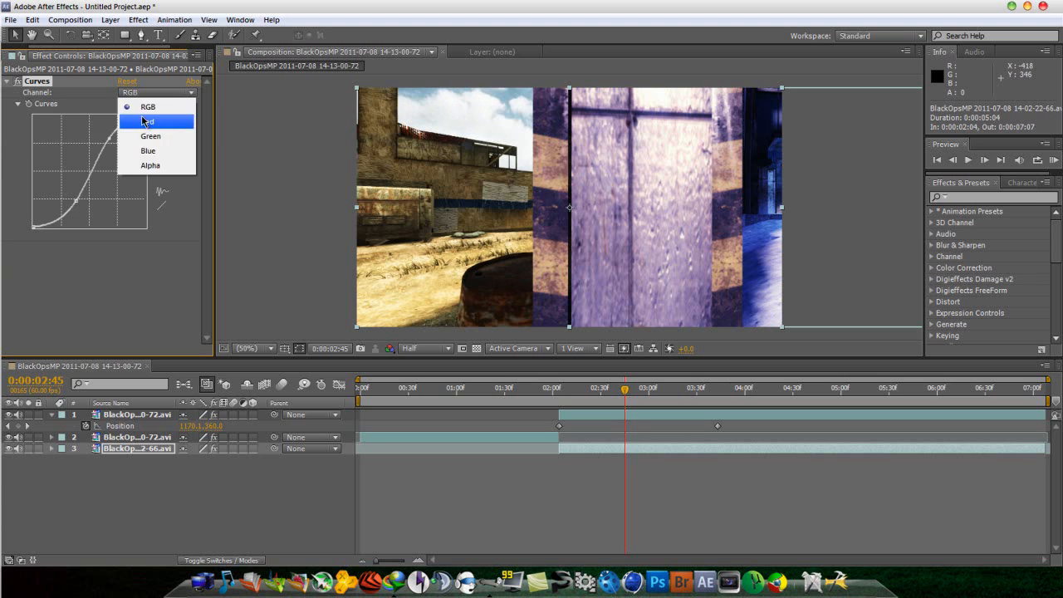
pyautogui.click(153, 122)
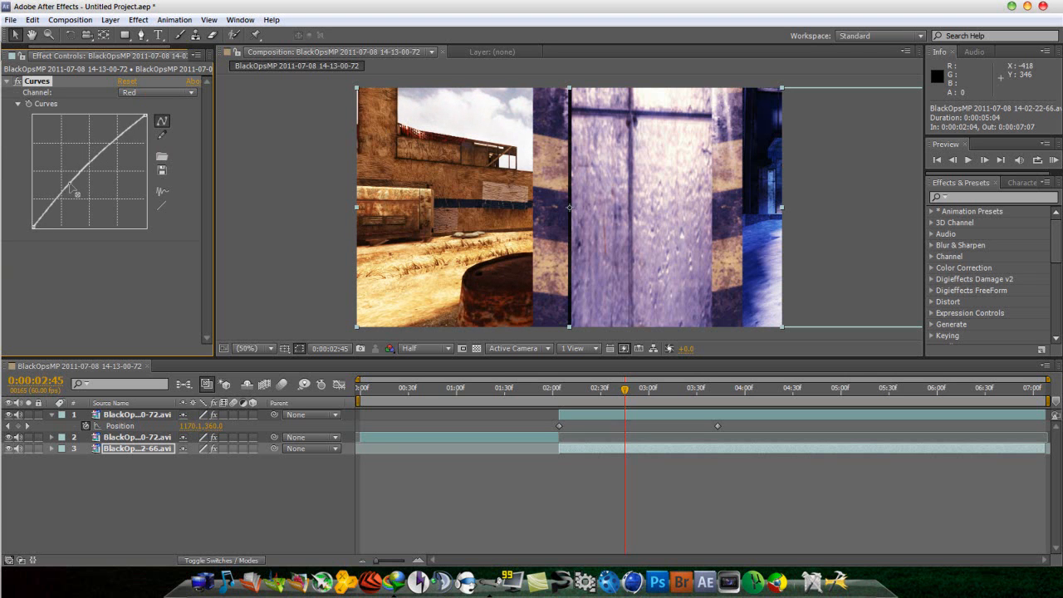
pyautogui.moveTo(76, 194); pyautogui.dragTo(108, 141)
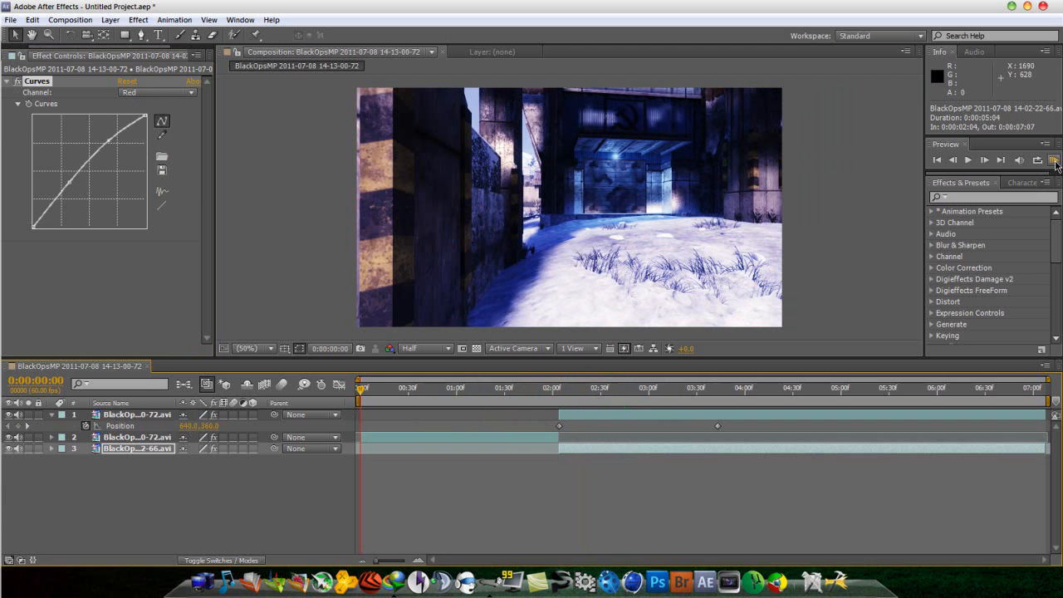
# Run a RAM preview of all 428 frames and click through the timeline during playback
pyautogui.click(1053, 160)
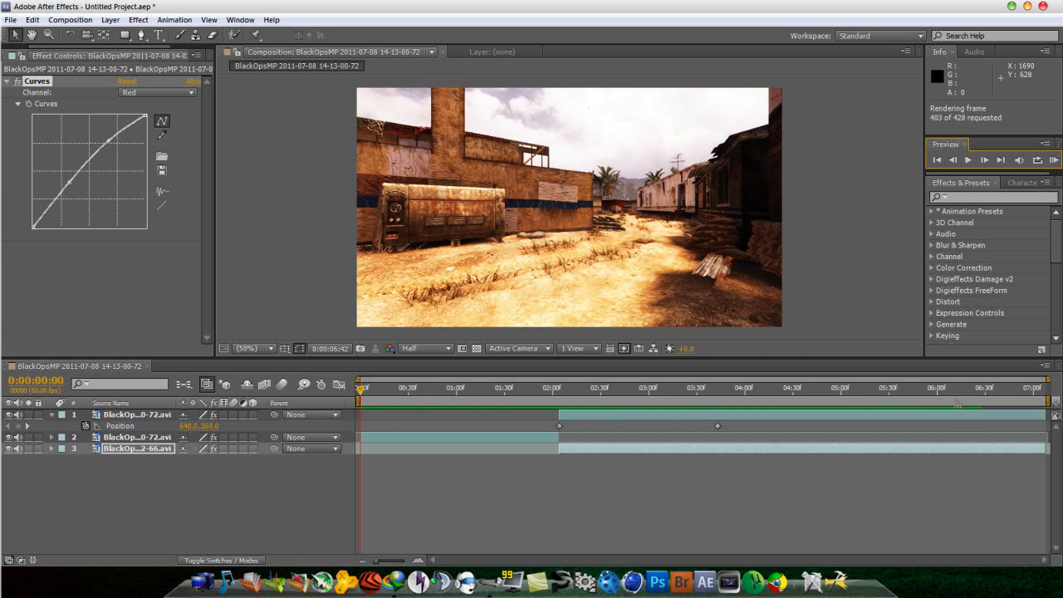
pyautogui.click(981, 156)
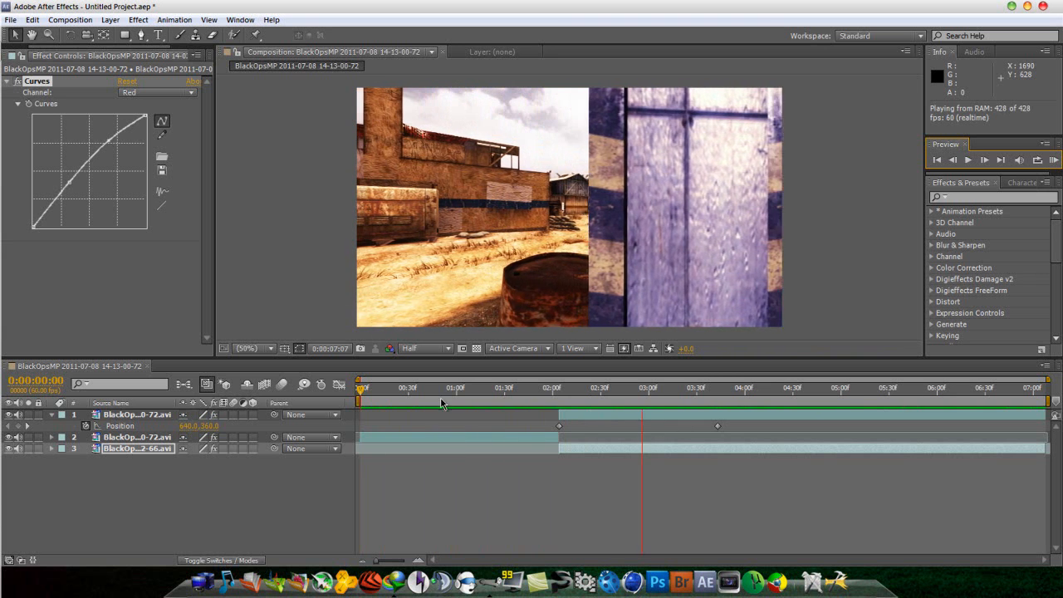
pyautogui.click(823, 405)
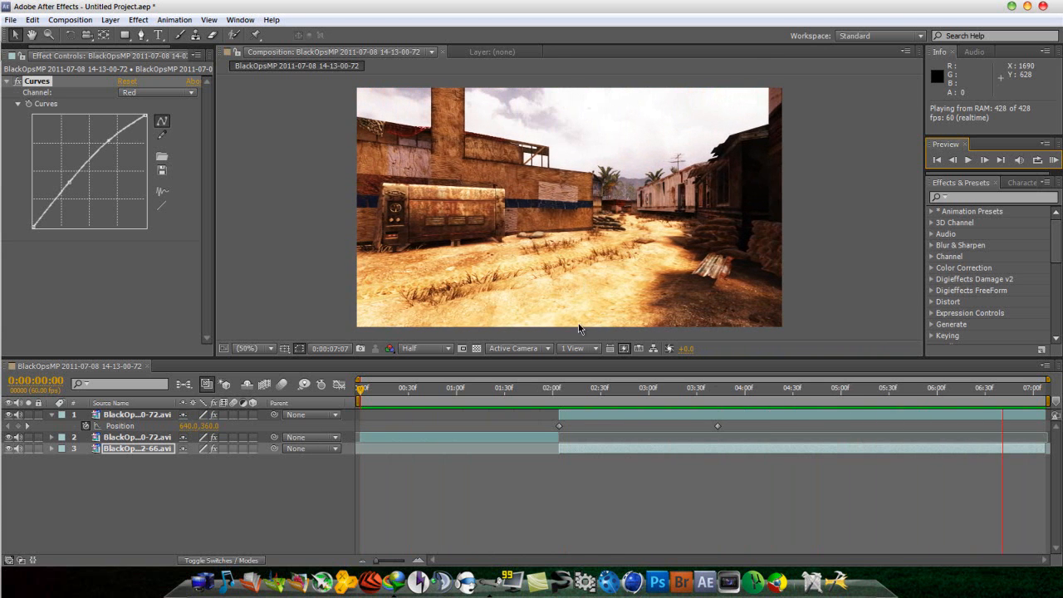
pyautogui.click(557, 388)
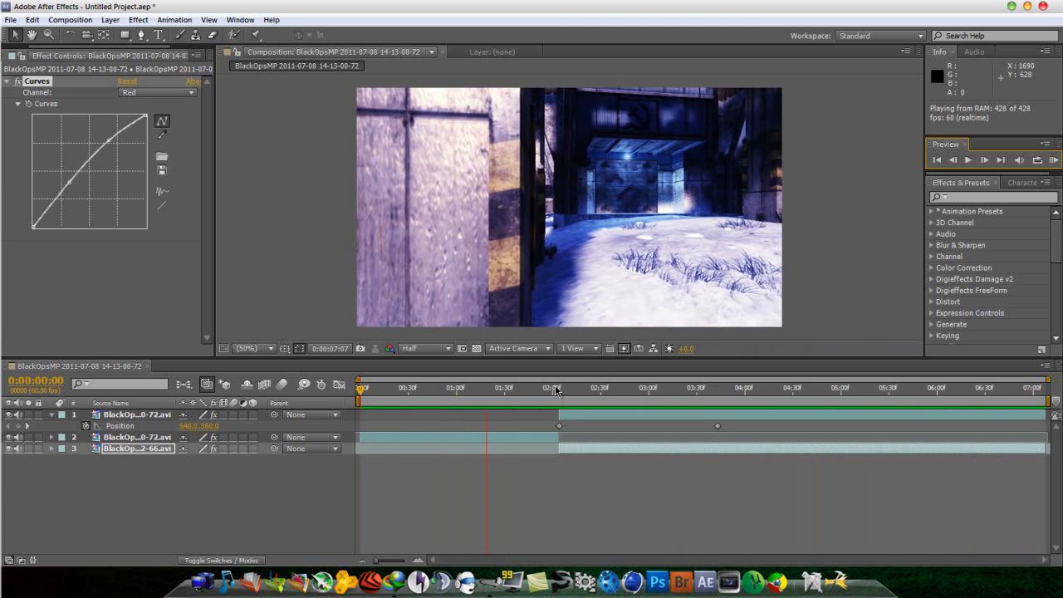
pyautogui.click(695, 386)
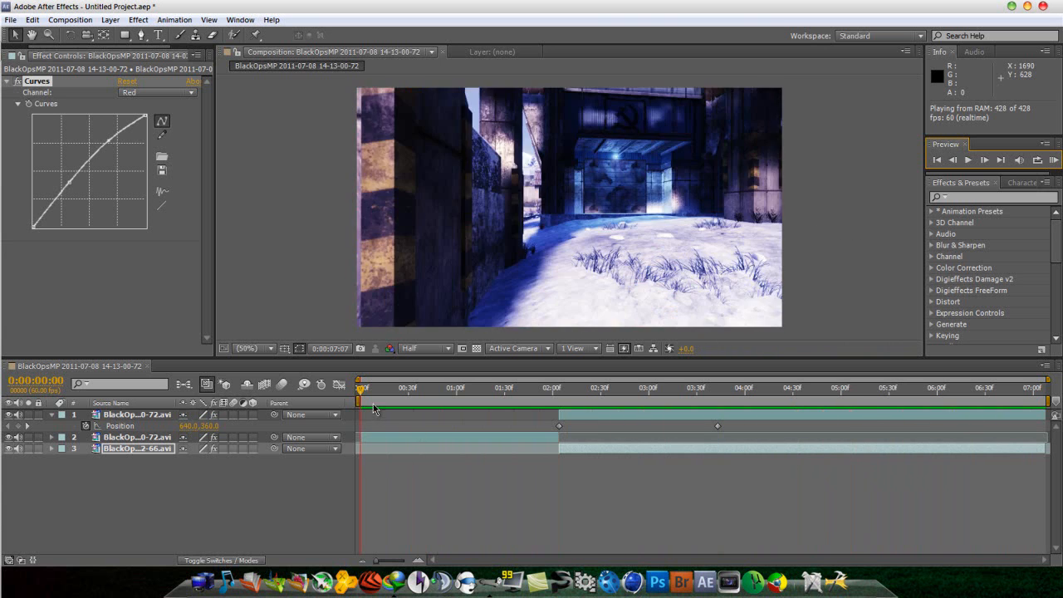
pyautogui.click(541, 388)
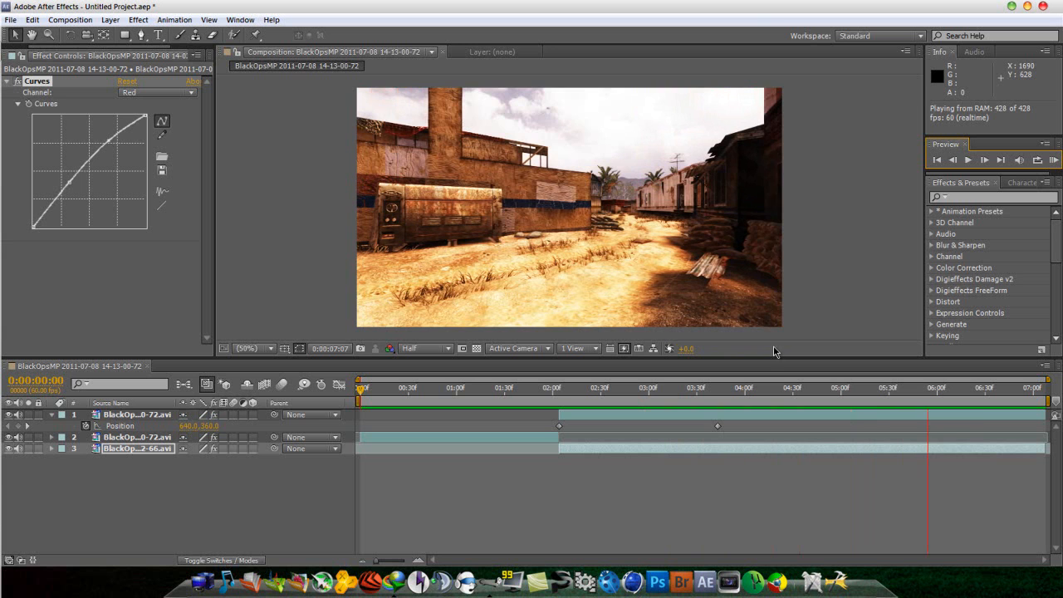
pyautogui.click(437, 388)
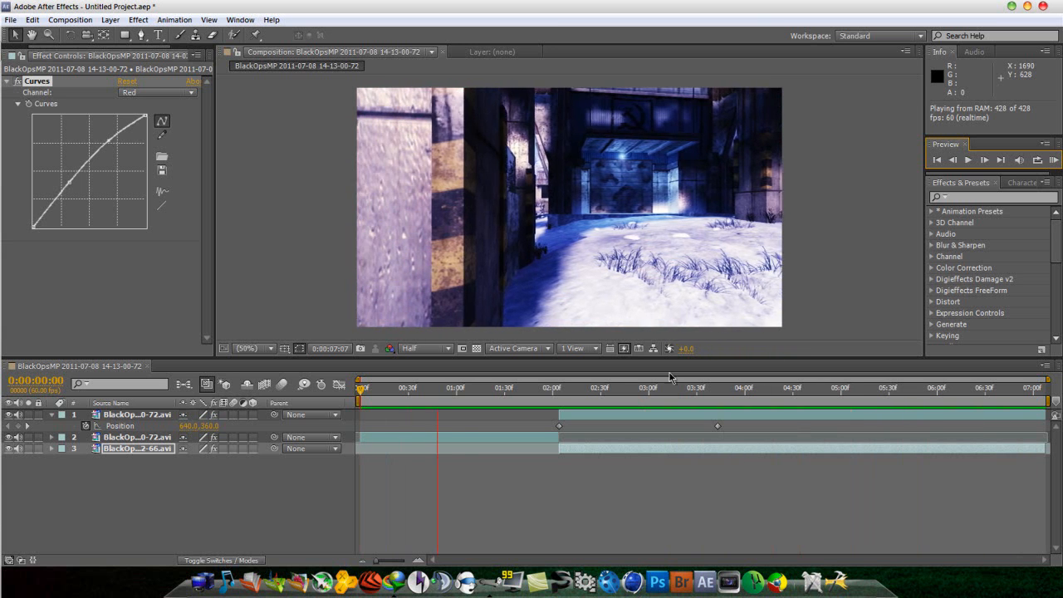
pyautogui.click(616, 388)
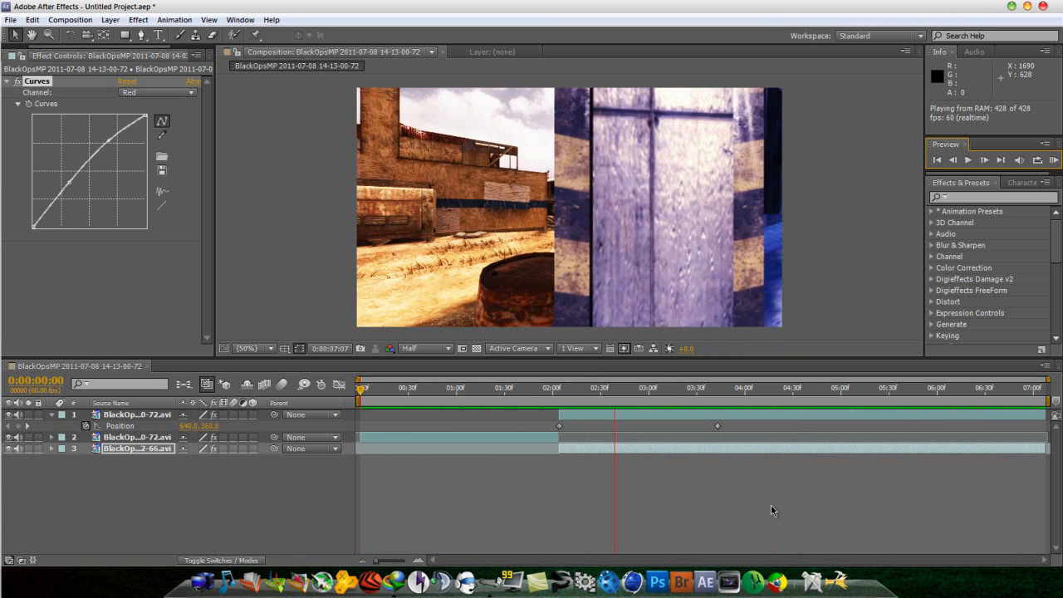